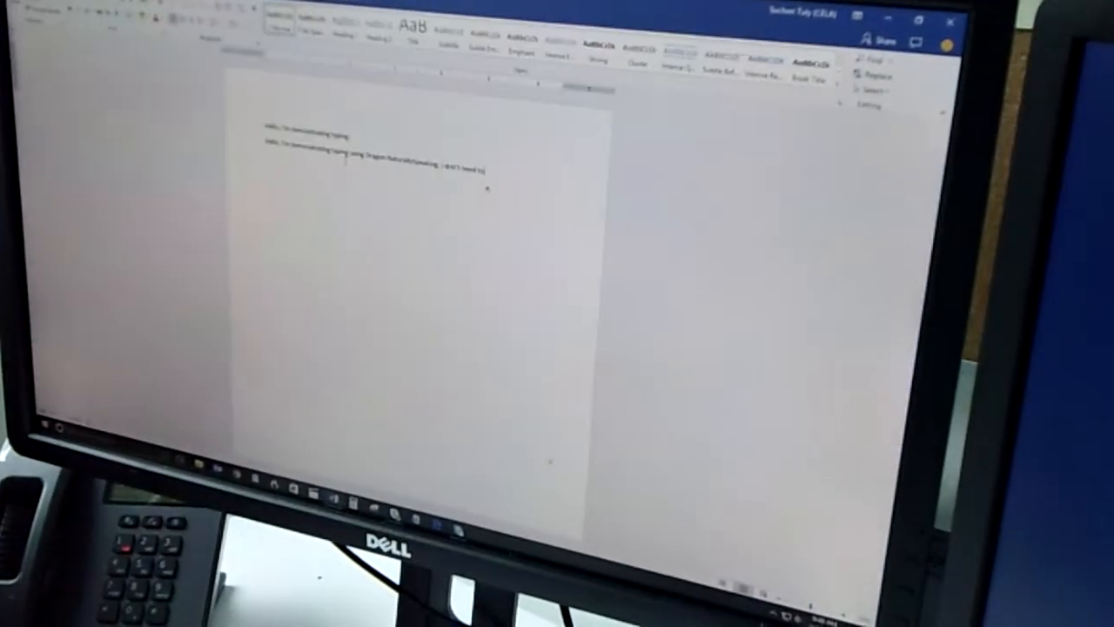
text(I don't need to type with my hands. I)
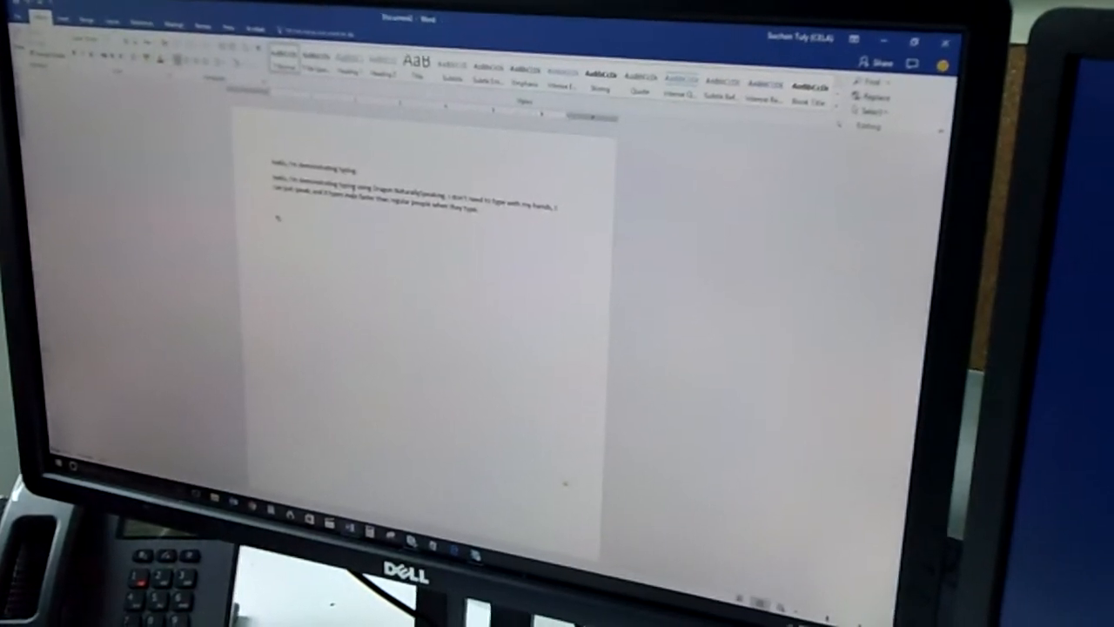
text(This is pretty awesome.)
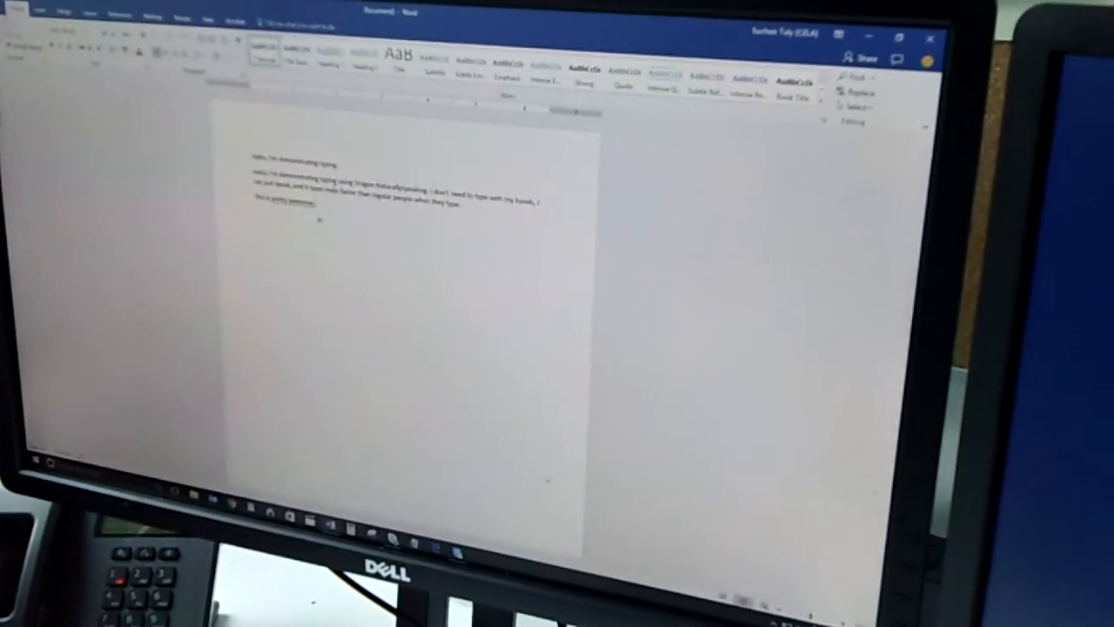